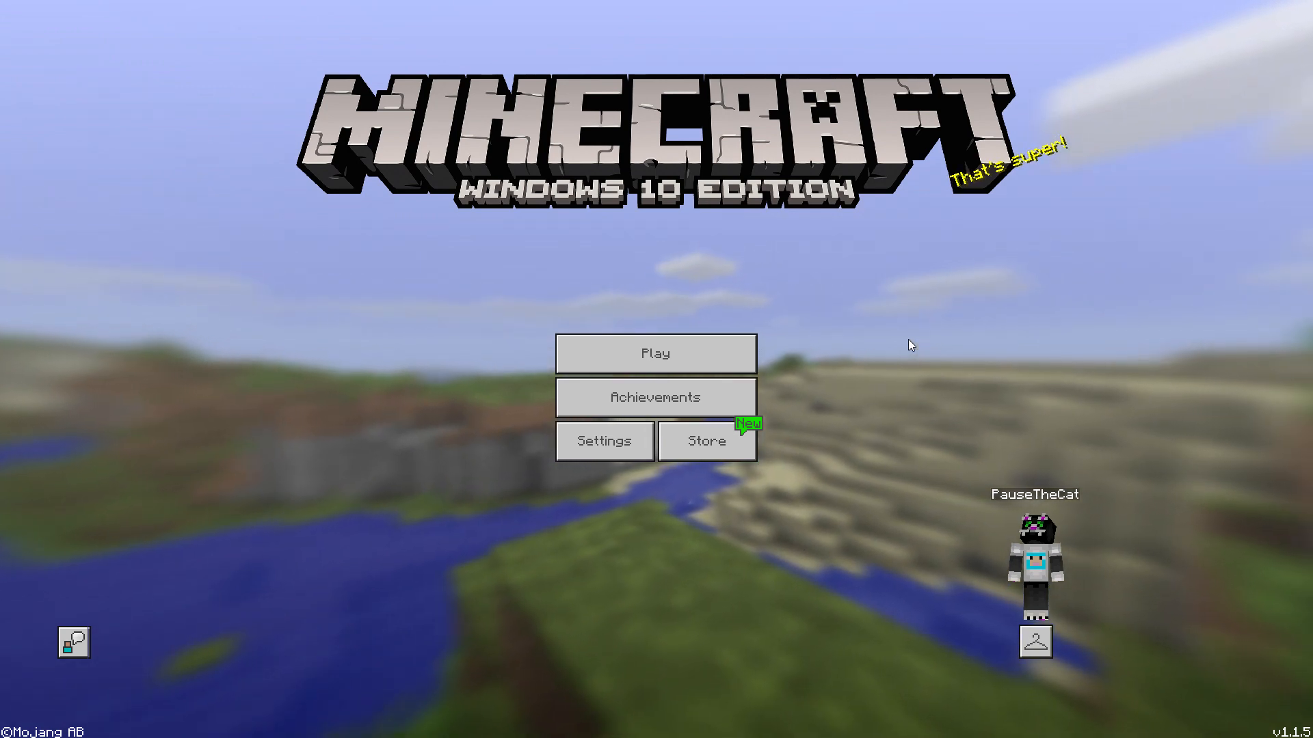
{"action": "mouse_move", "coordinate": [657, 353]}
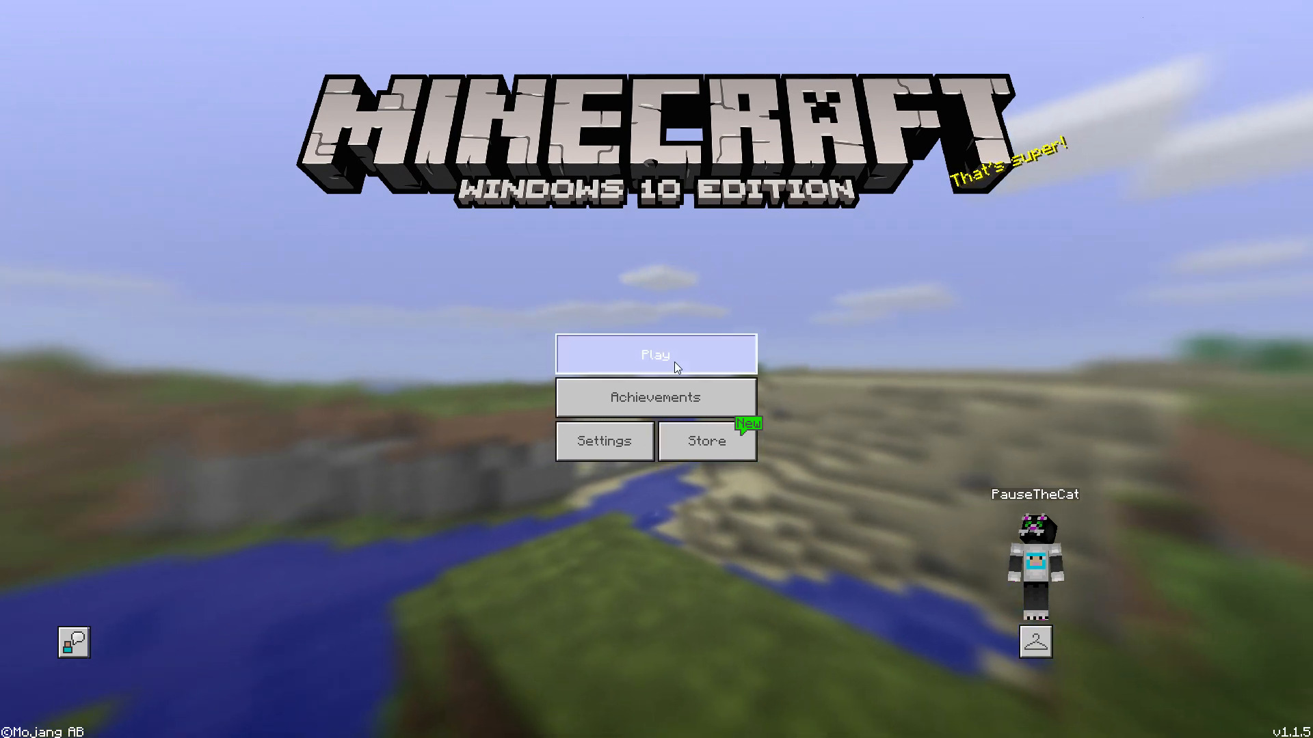
- Go to the saved worlds list and open Test World's edit settings
{"action": "left_click", "coordinate": [656, 354]}
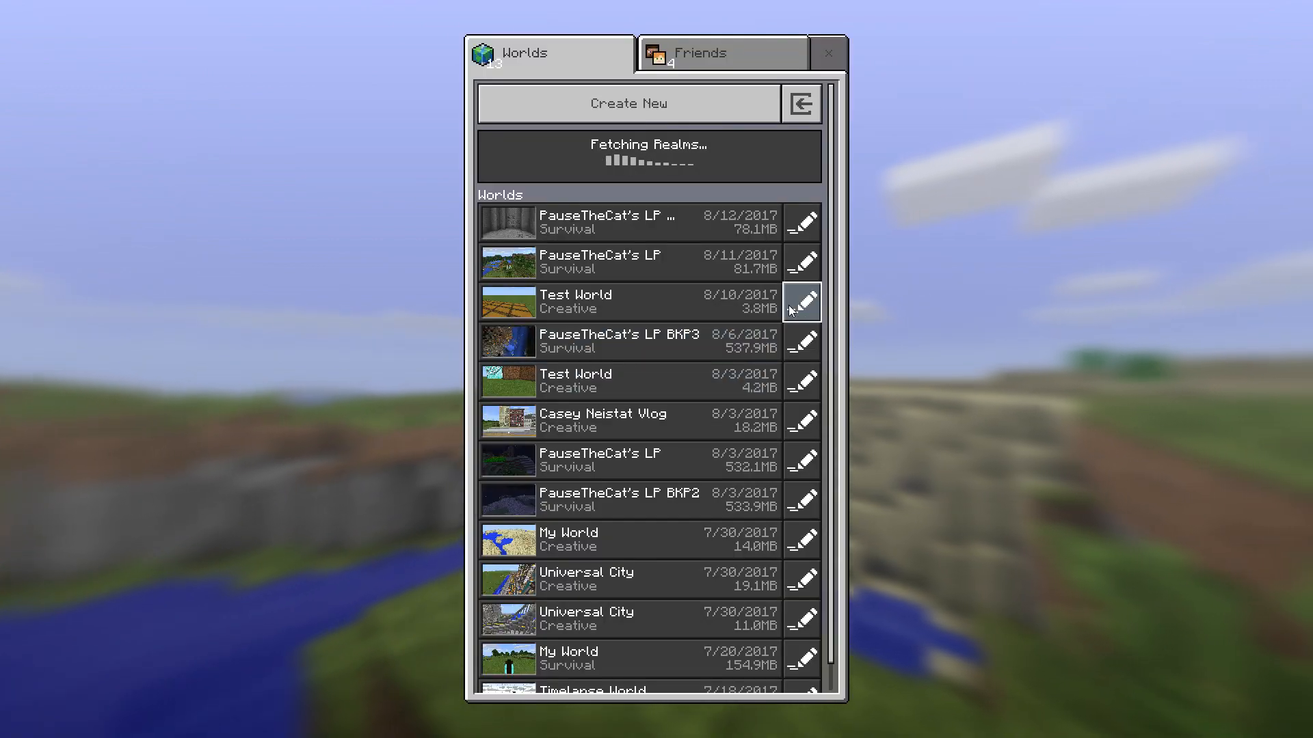
{"action": "left_click", "coordinate": [799, 301]}
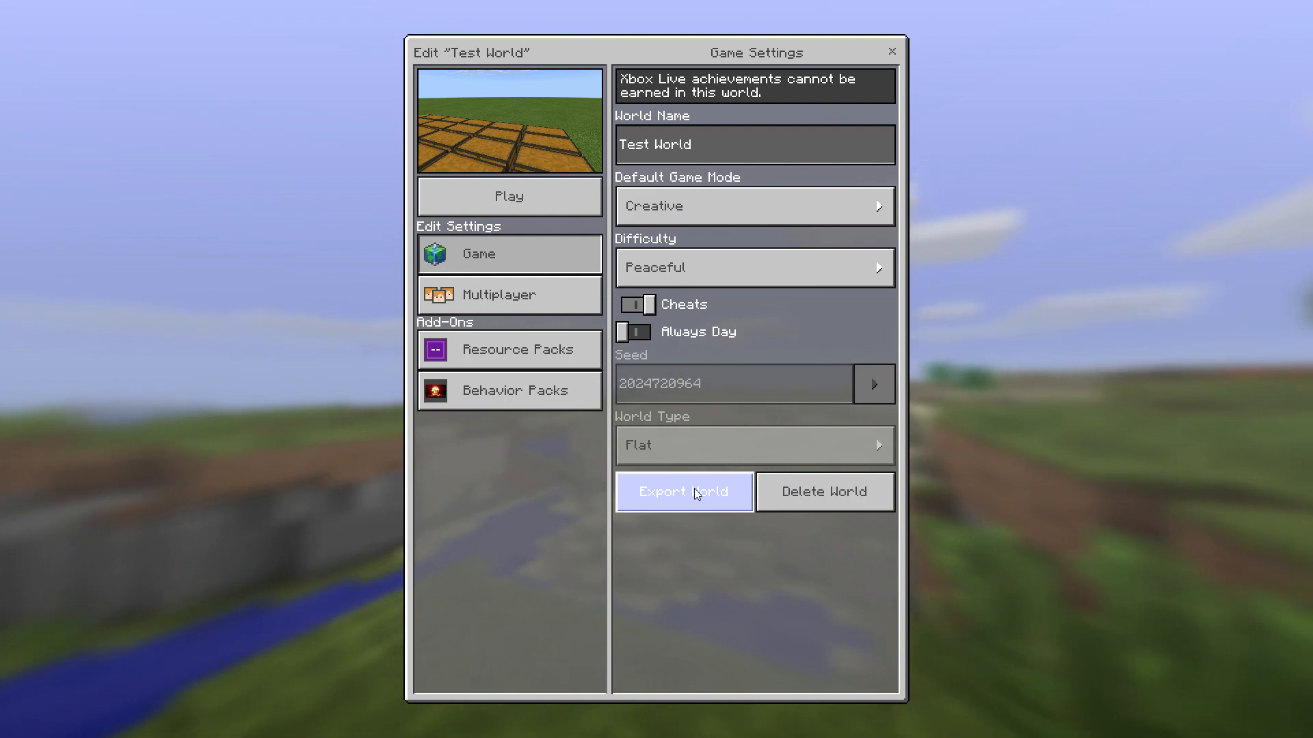
- Export Test World as a .mcworld backup, then return from File Explorer to the game
{"action": "left_click", "coordinate": [683, 491]}
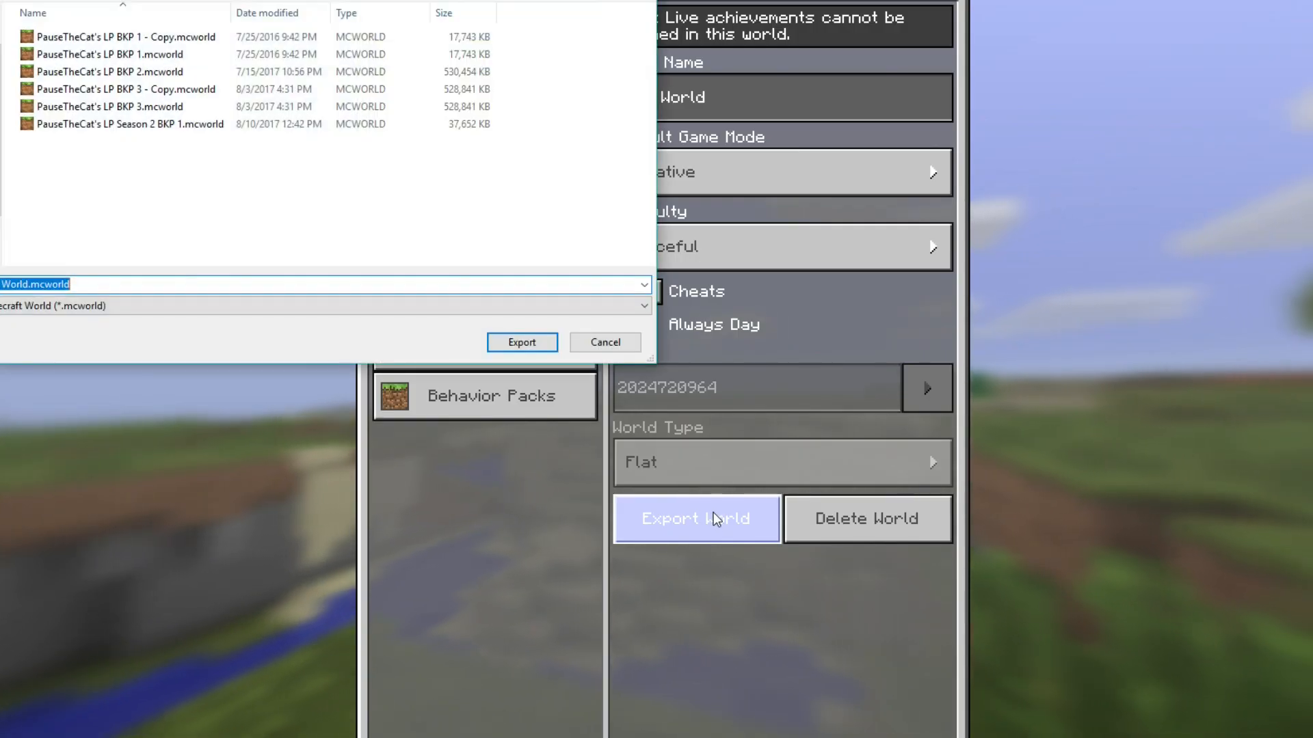
{"action": "mouse_move", "coordinate": [239, 199]}
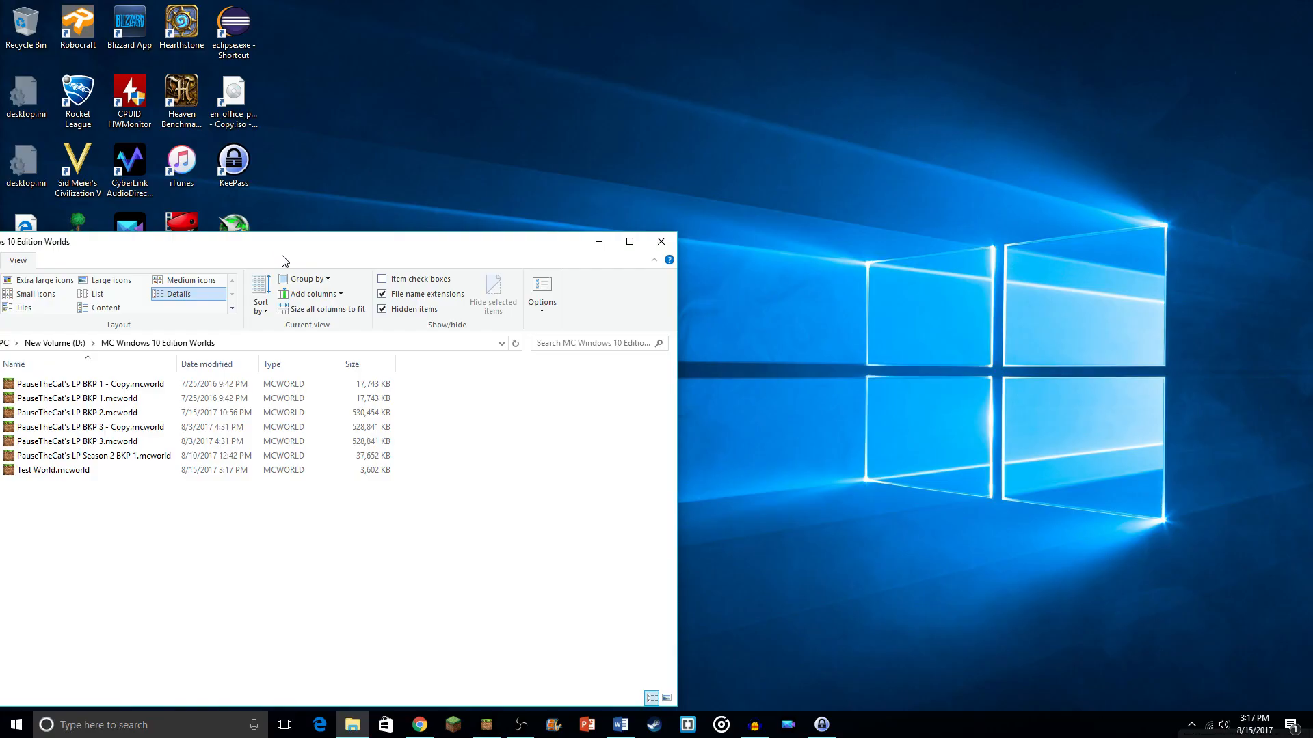
{"action": "left_click", "coordinate": [53, 469]}
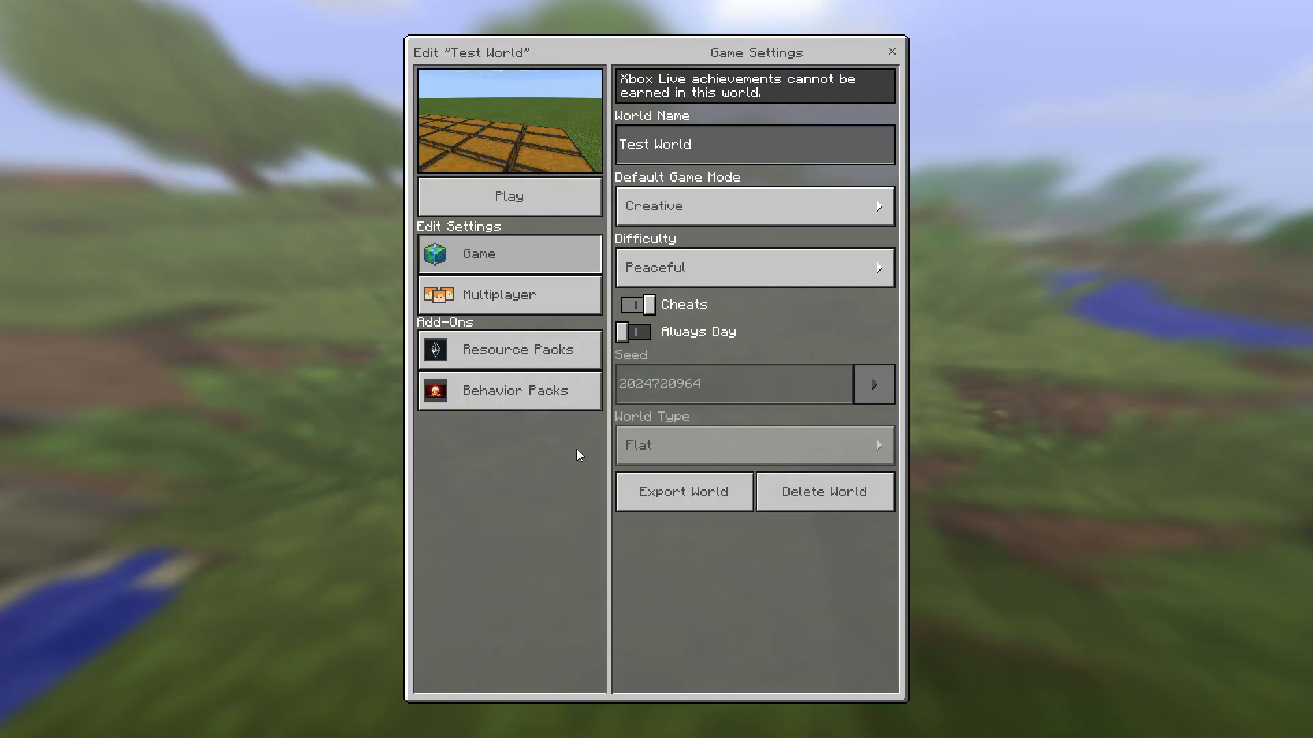
- Load Test World, then open and close the creative inventory
{"action": "left_click", "coordinate": [508, 195]}
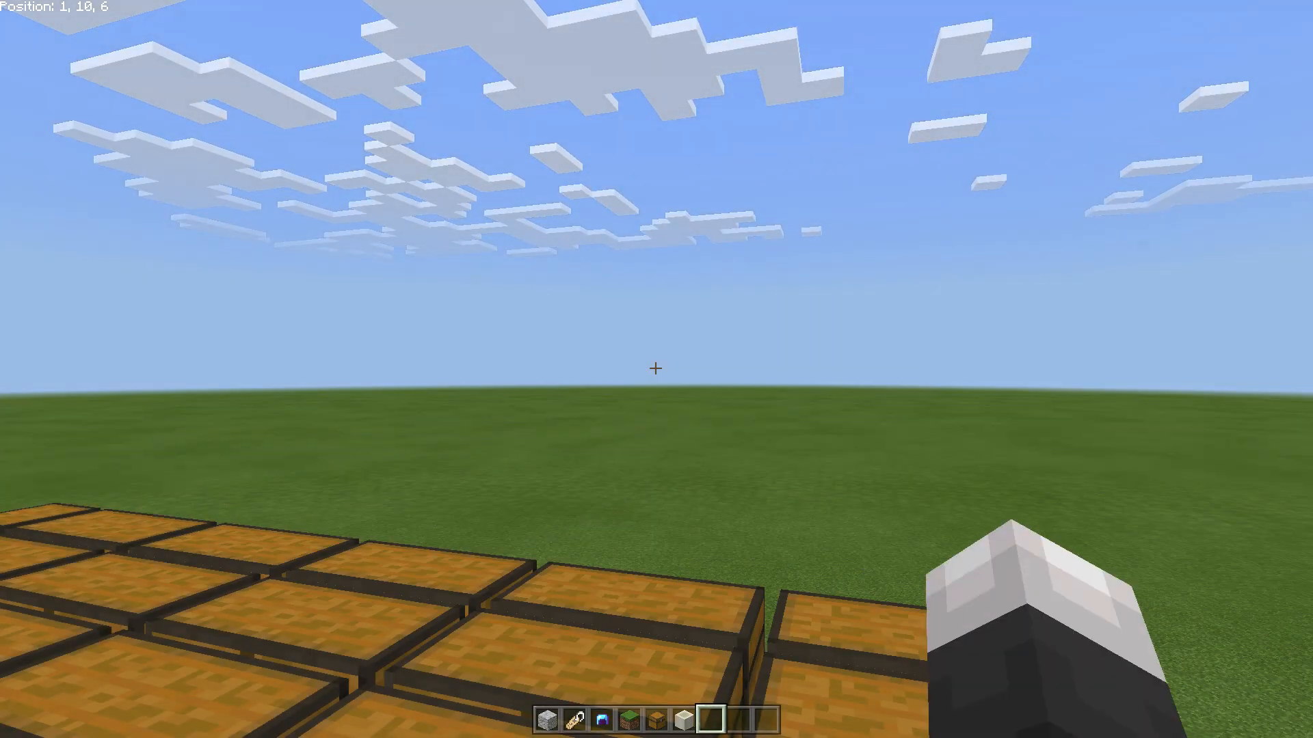
{"action": "mouse_move", "coordinate": [656, 370]}
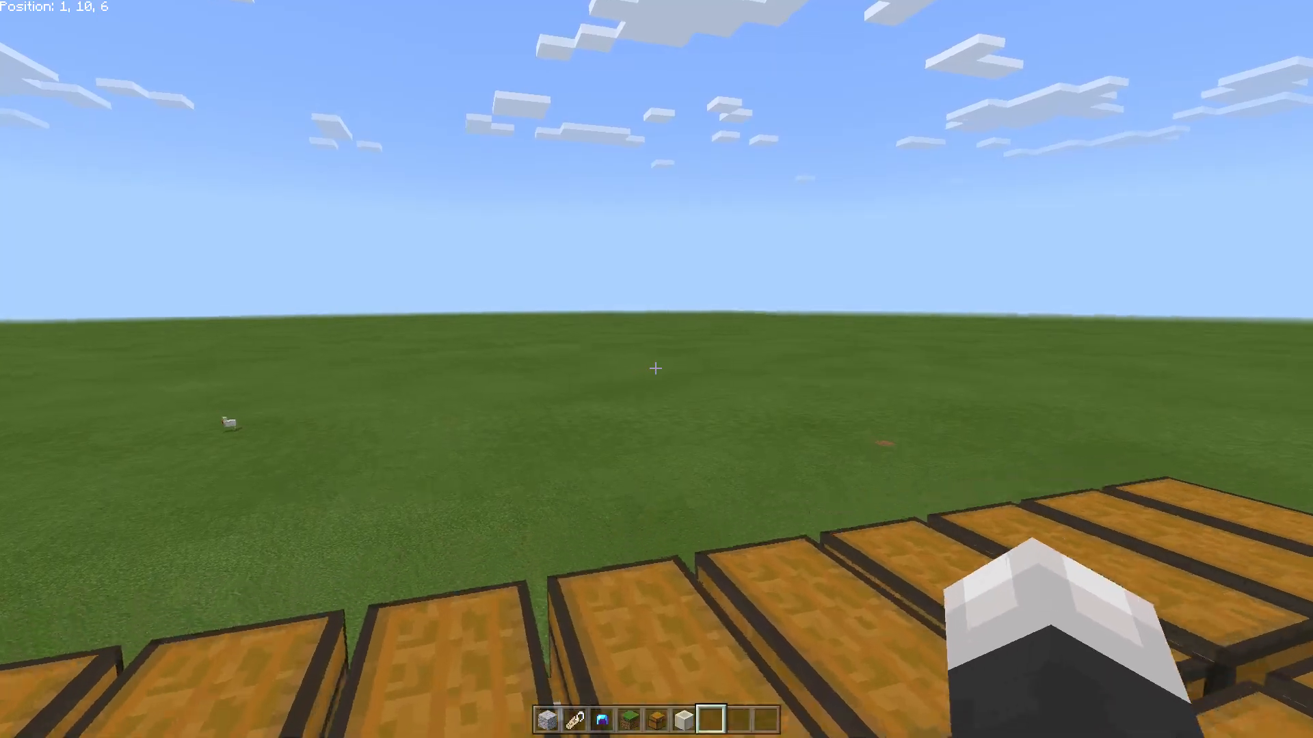
{"action": "key", "text": "e"}
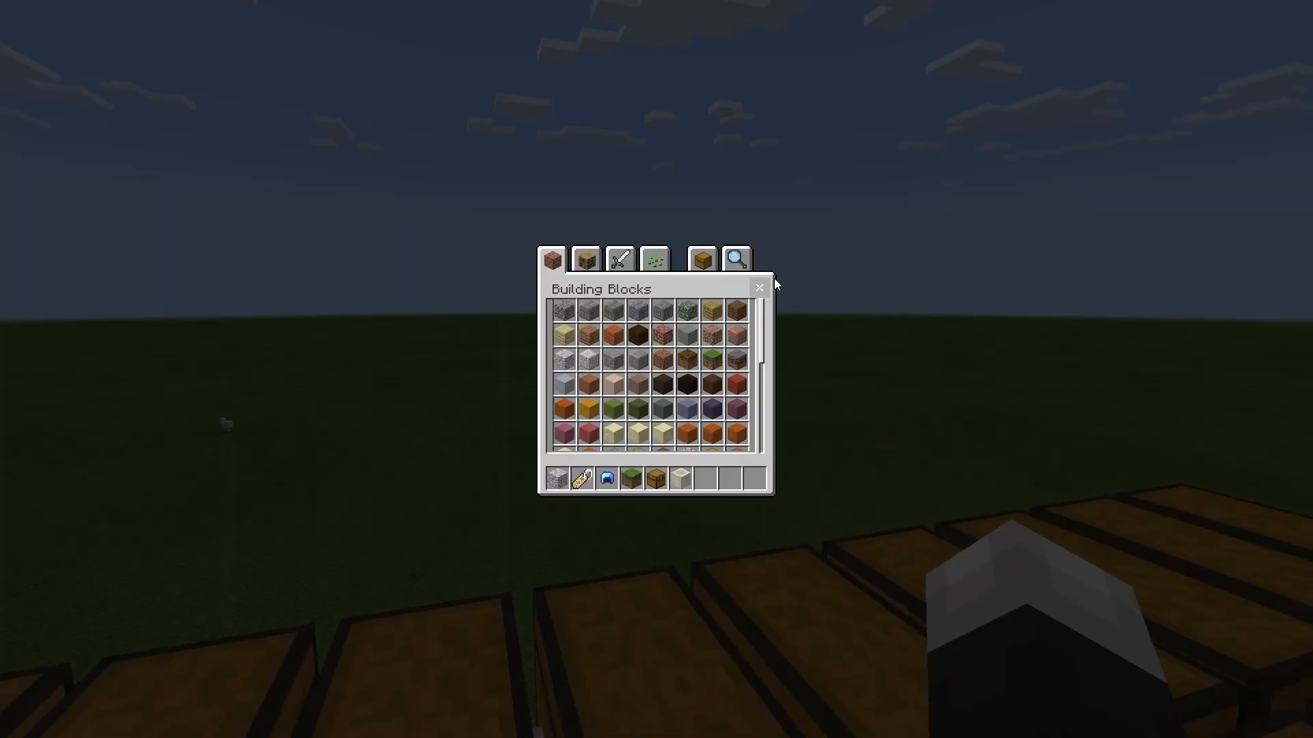
{"action": "left_click", "coordinate": [758, 287]}
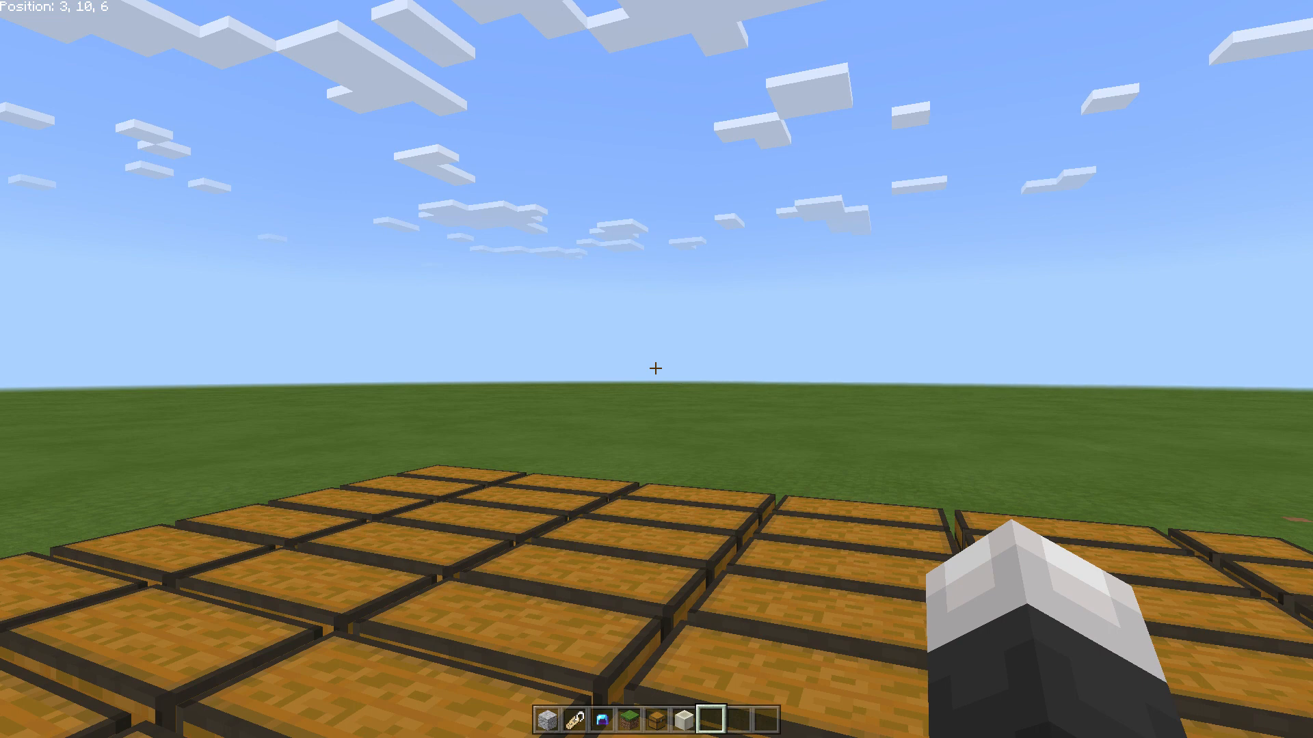
{"action": "mouse_move", "coordinate": [656, 369]}
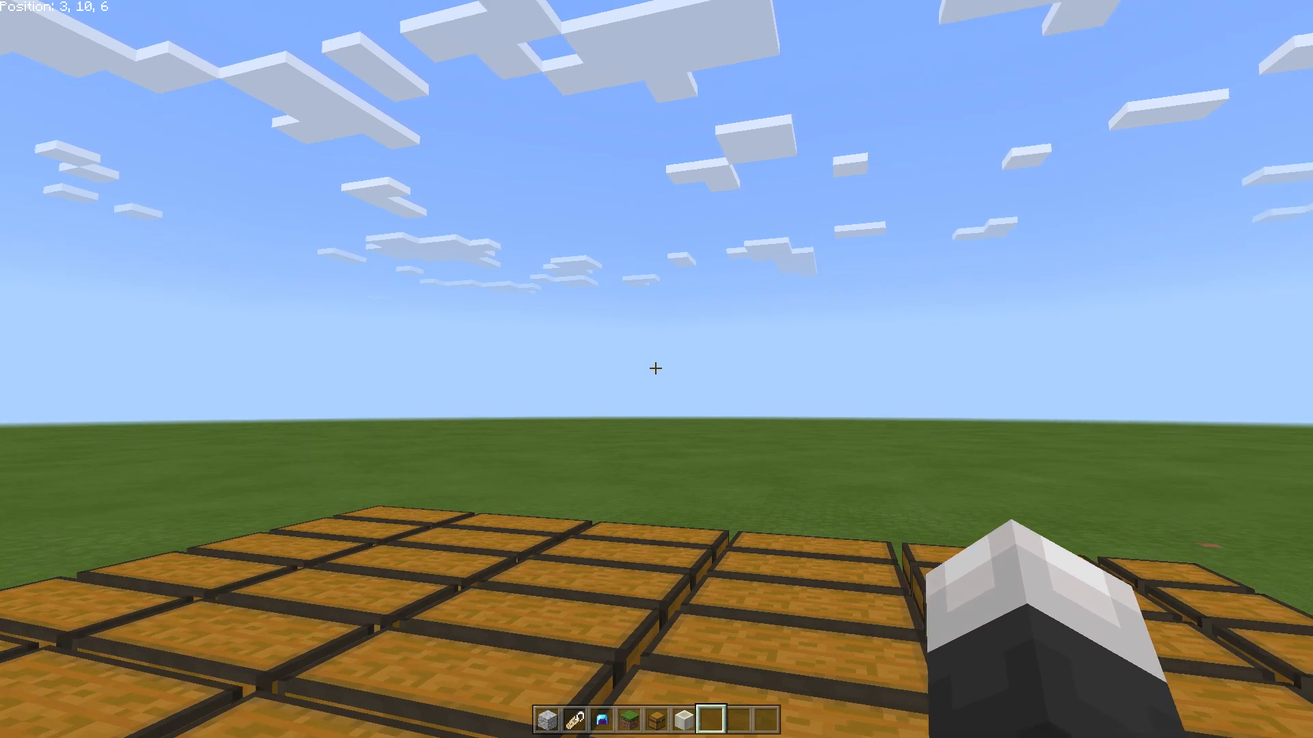